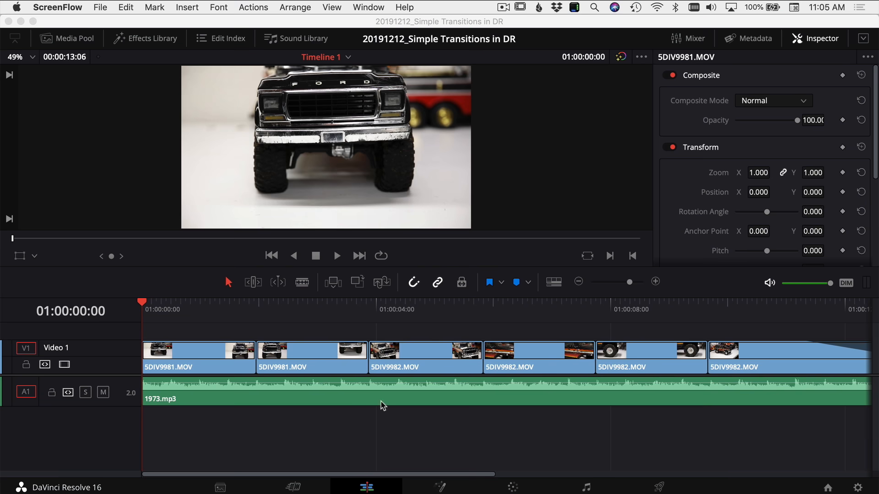
pyautogui.moveTo(172, 376)
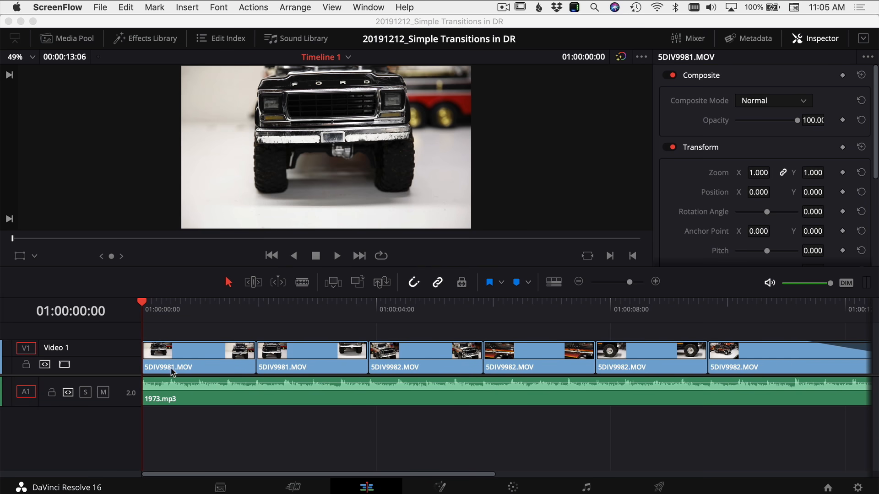
pyautogui.moveTo(298, 357)
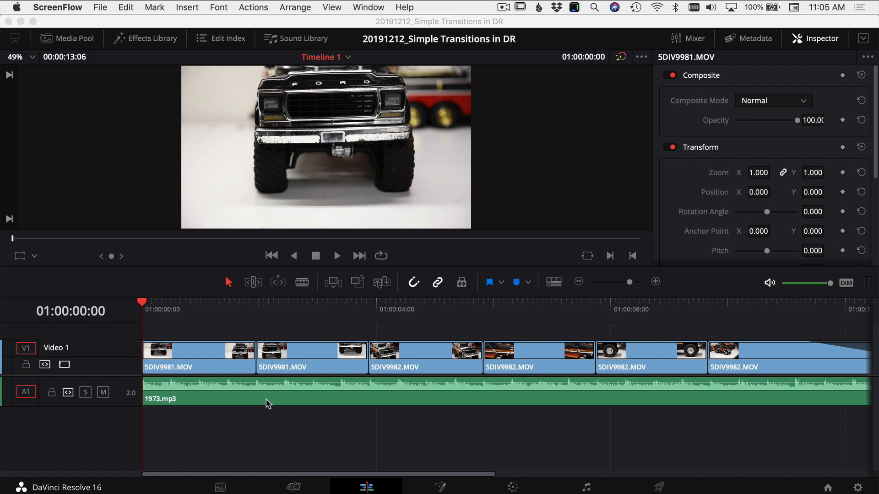
pyautogui.moveTo(257, 362)
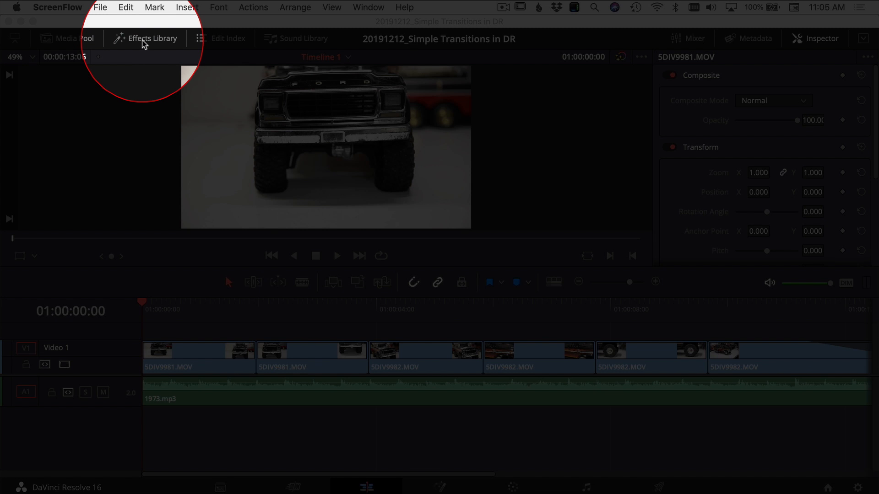
# Step: Browse Effects Library > Toolbox > Video Transitions and single out Cross Dissolve
pyautogui.click(145, 38)
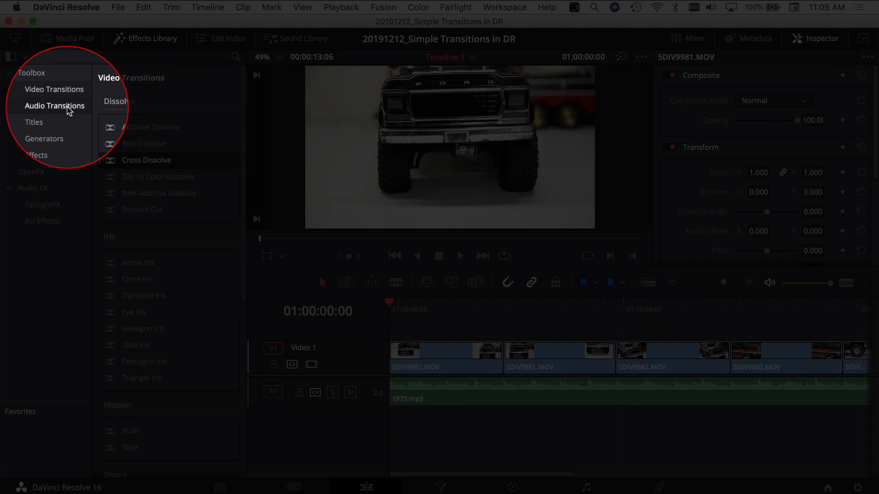
pyautogui.click(53, 90)
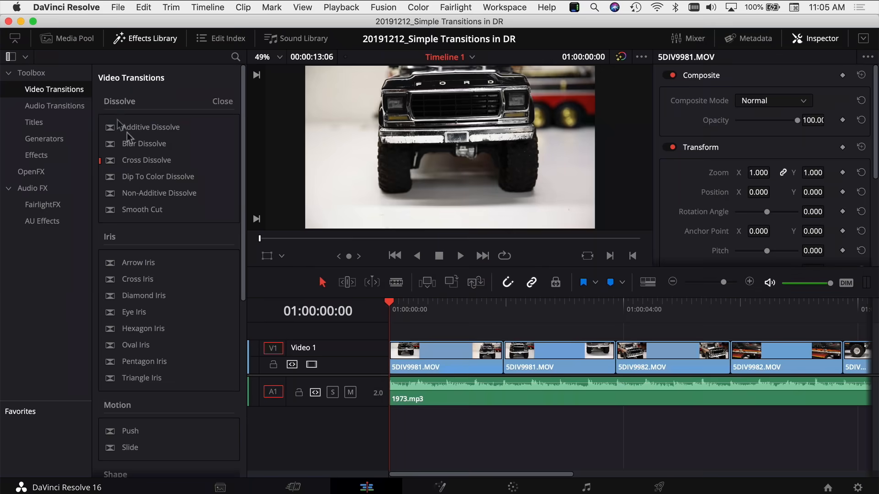
pyautogui.scroll(-3)
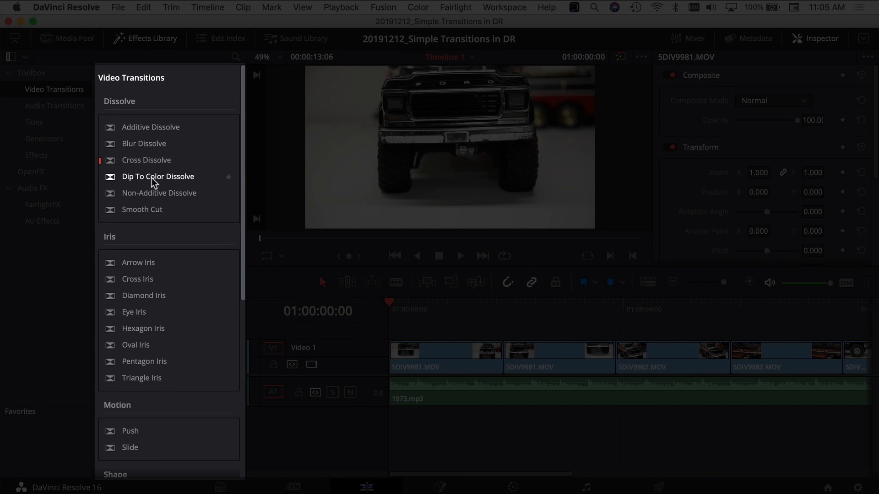
pyautogui.moveTo(146, 211)
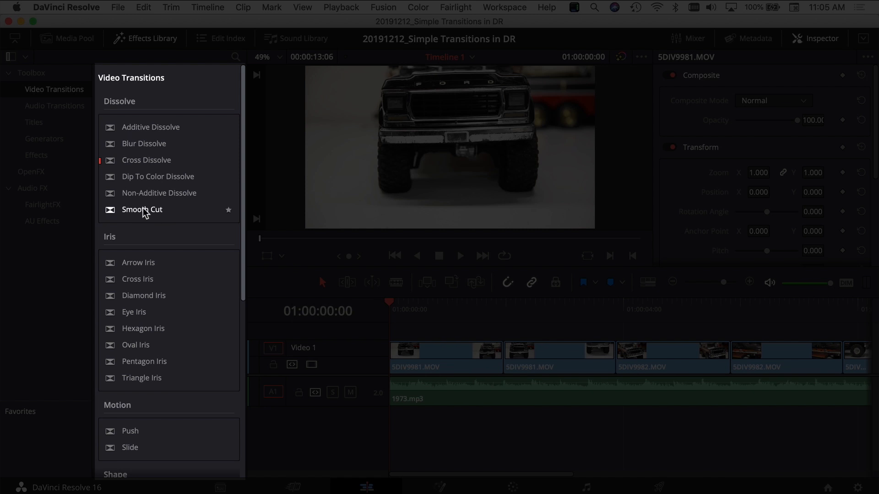
pyautogui.click(146, 160)
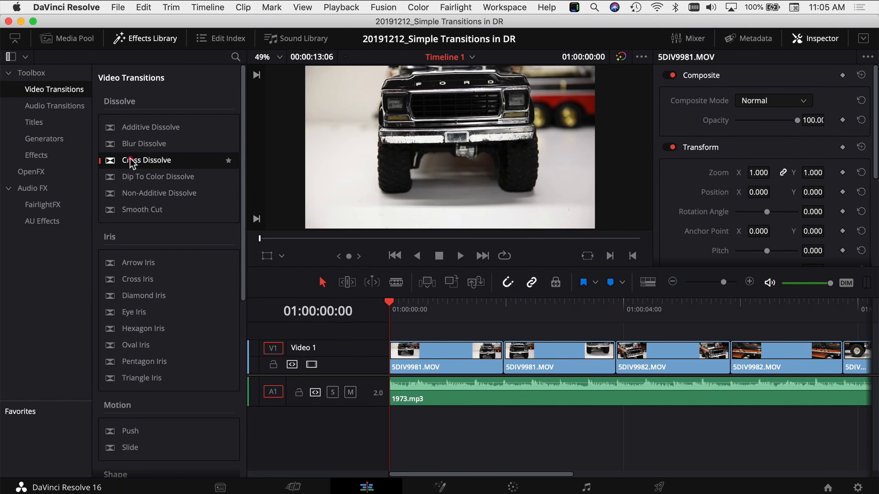
# Step: Place a Cross Dissolve on the cut between the first two truck clips and select it
pyautogui.moveTo(147, 160); pyautogui.dragTo(502, 353)
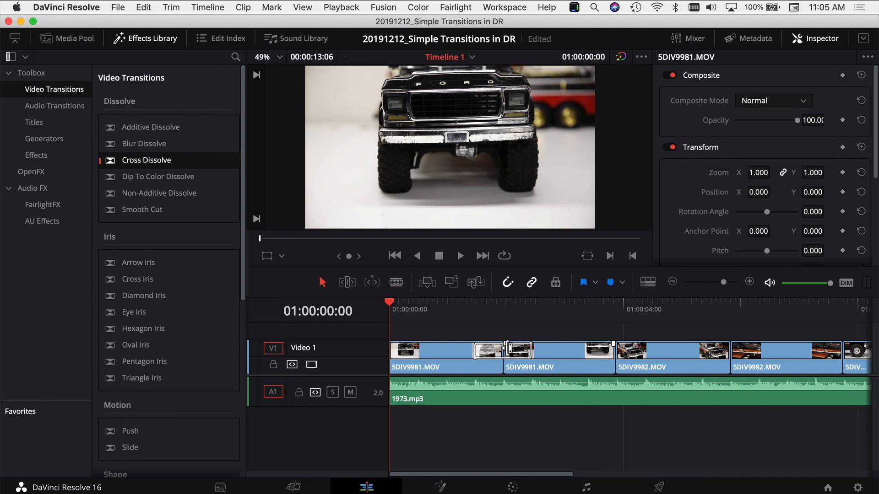
pyautogui.click(460, 257)
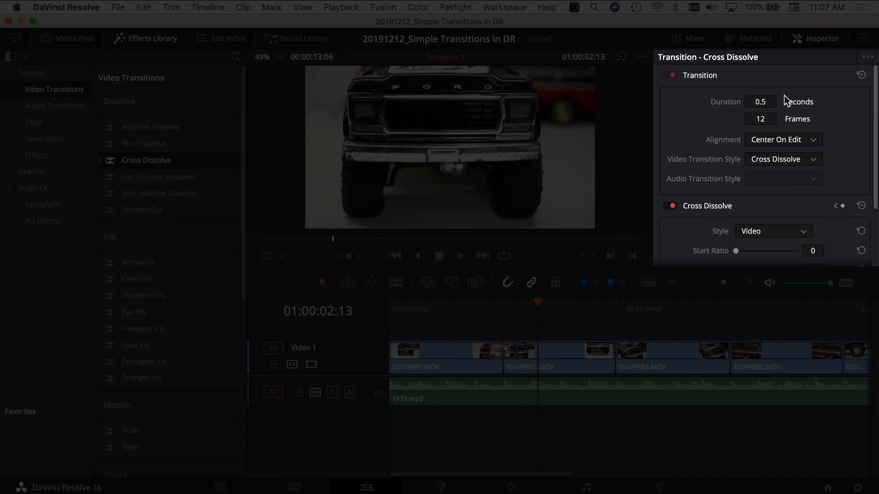
pyautogui.moveTo(817, 114)
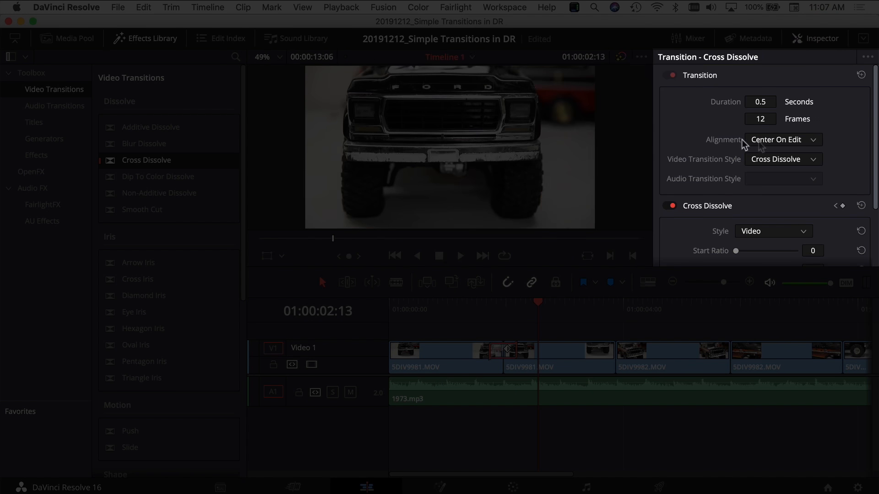
# Step: Browse the Video Transition Style list for alternatives to the dissolve
pyautogui.click(782, 159)
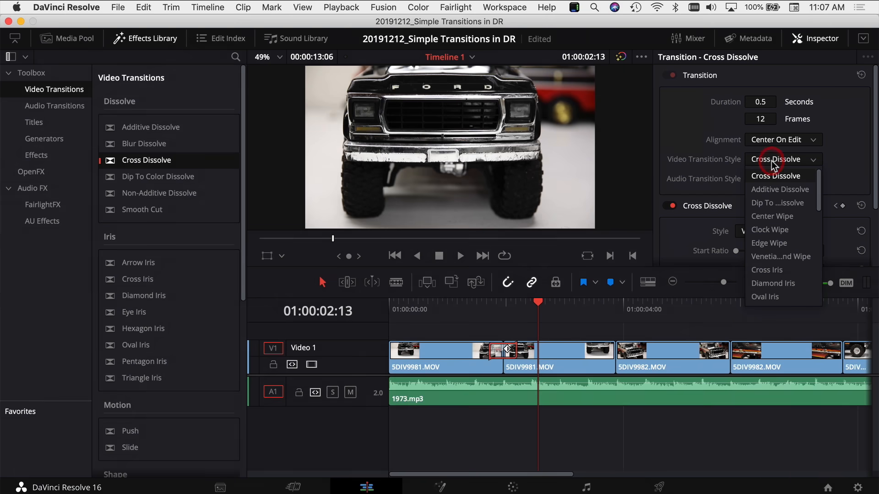
pyautogui.moveTo(101, 419)
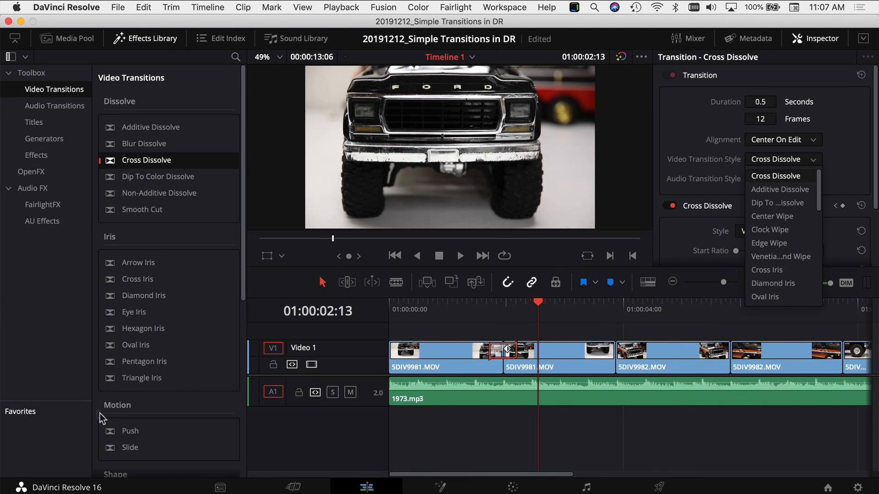
pyautogui.scroll(-3)
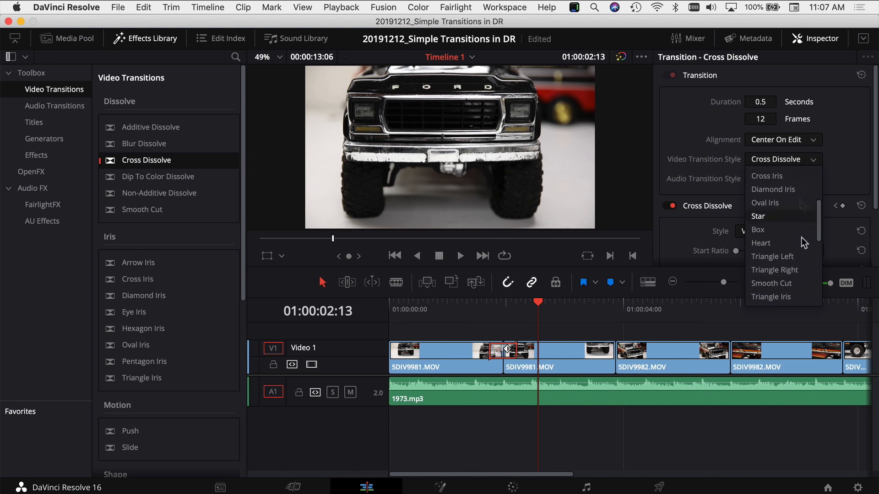
# Step: Make the first transition a Star wipe with its Border raised to about 148
pyautogui.click(758, 216)
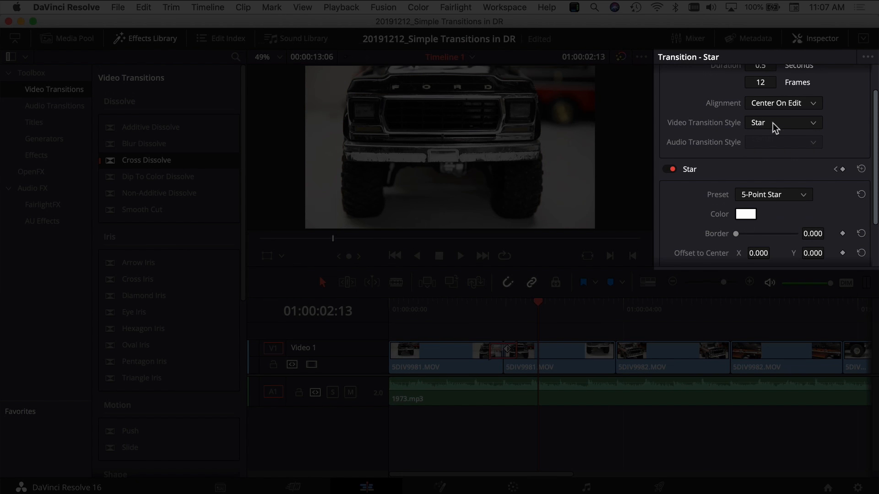
pyautogui.moveTo(705, 173)
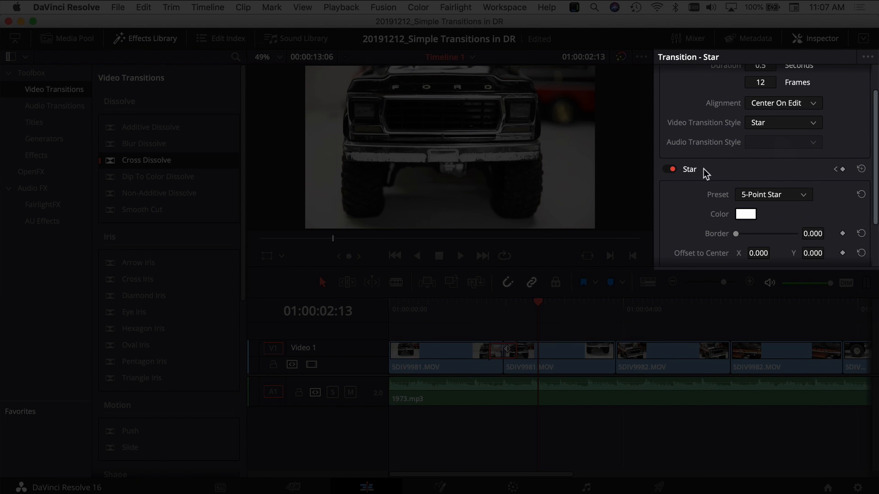
pyautogui.scroll(-3)
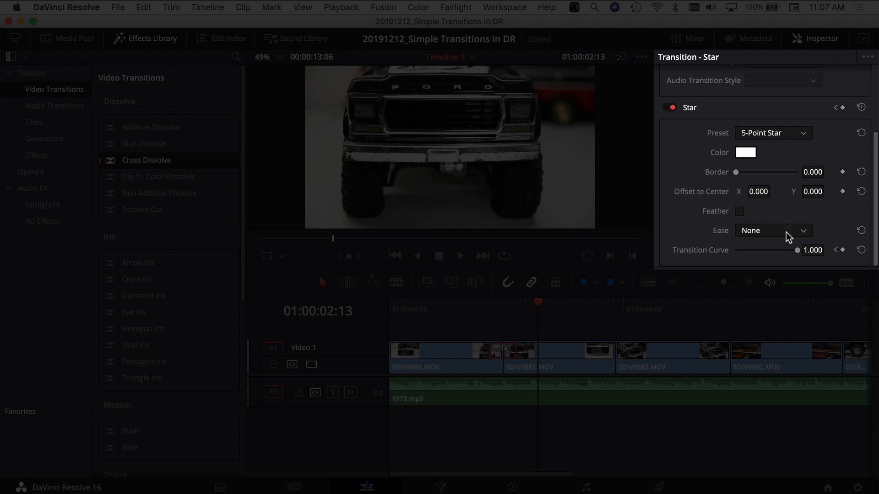
pyautogui.moveTo(753, 233)
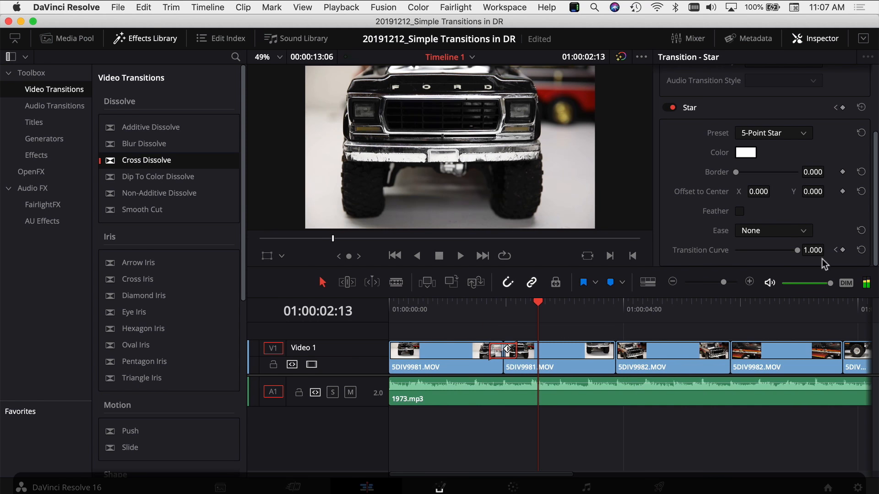
pyautogui.moveTo(736, 172); pyautogui.dragTo(753, 172)
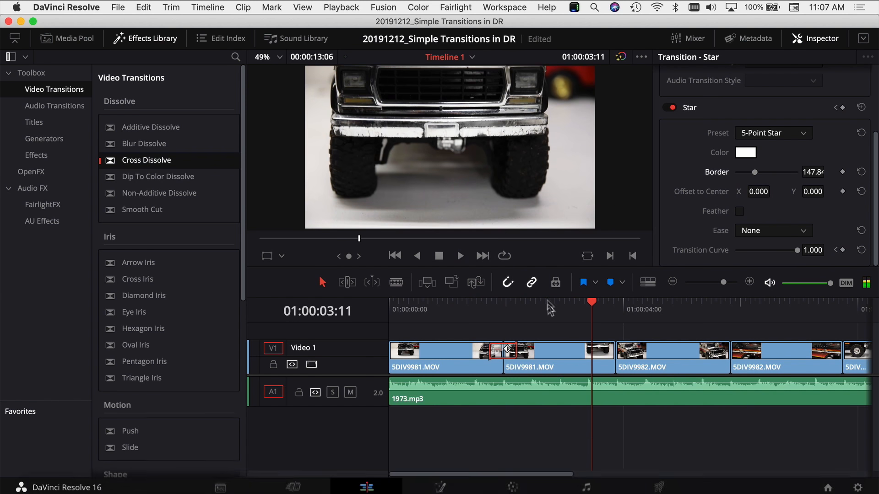
pyautogui.moveTo(167, 329)
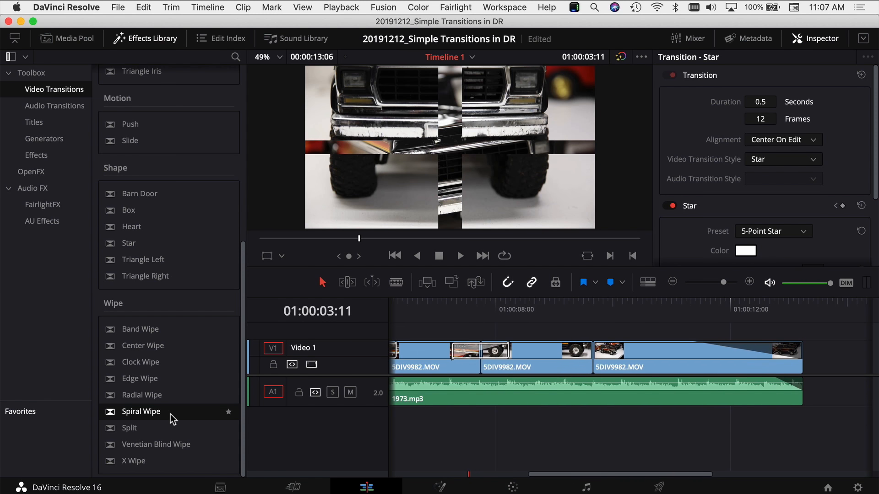
pyautogui.moveTo(143, 453)
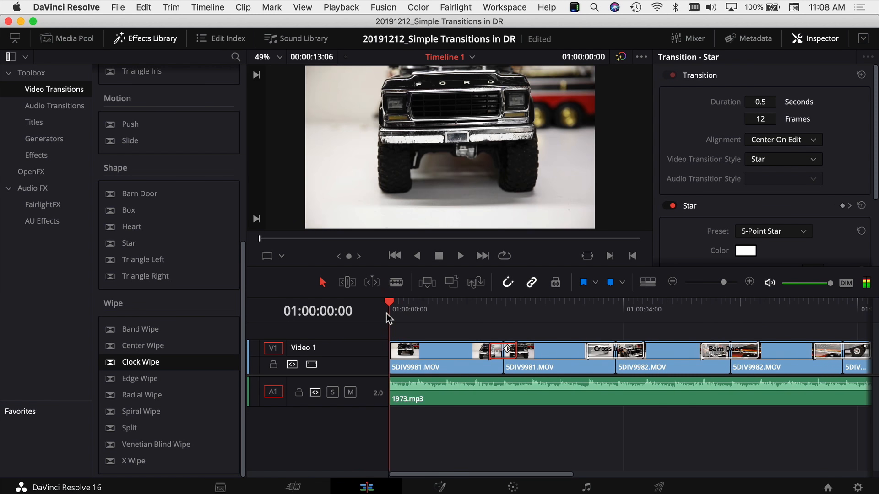
# Step: Return the playhead to the timeline start to play the edit
pyautogui.click(459, 256)
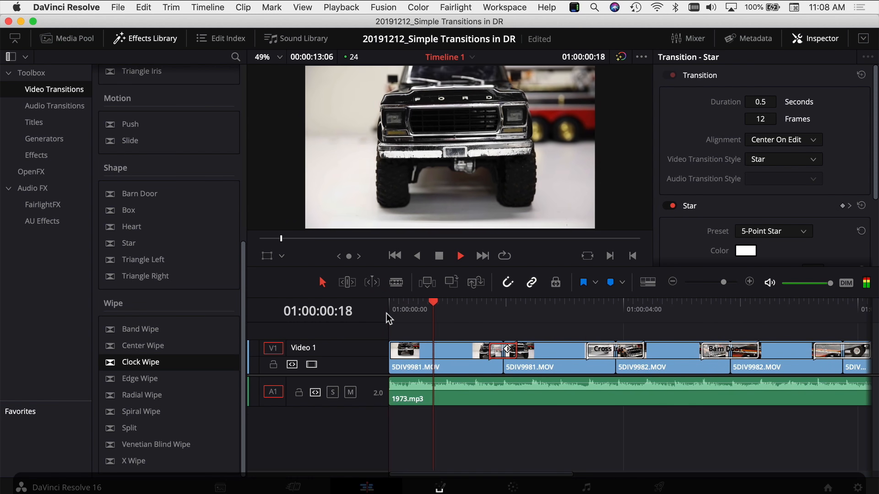